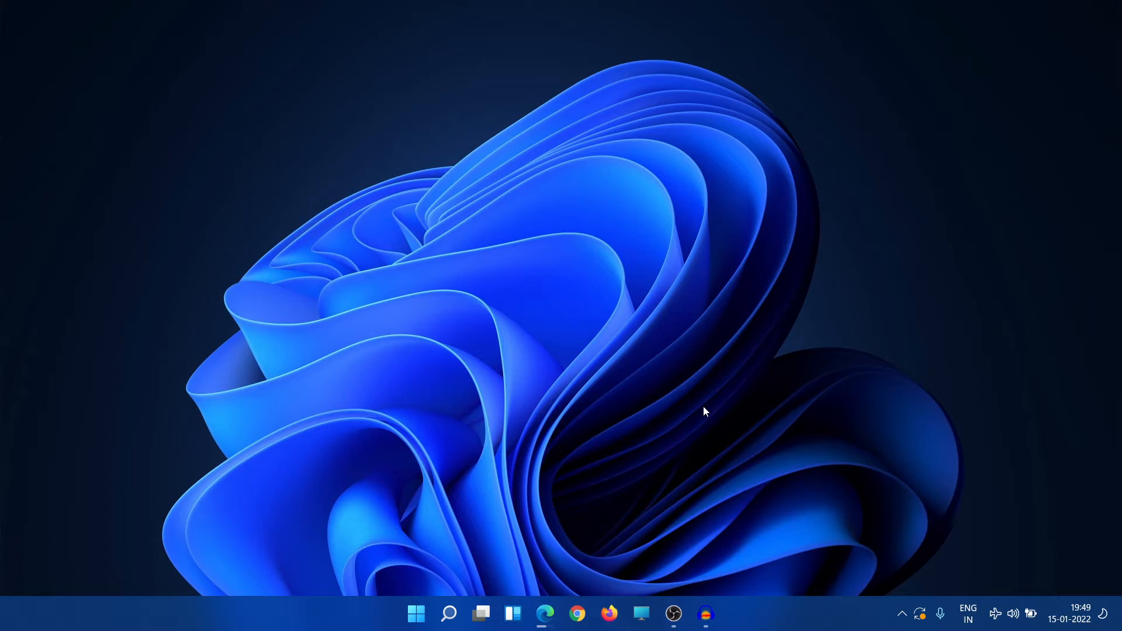
Show the Sound dialog listing the playback devices from Control Panel.
{"action": "left_click", "coordinate": [448, 614]}
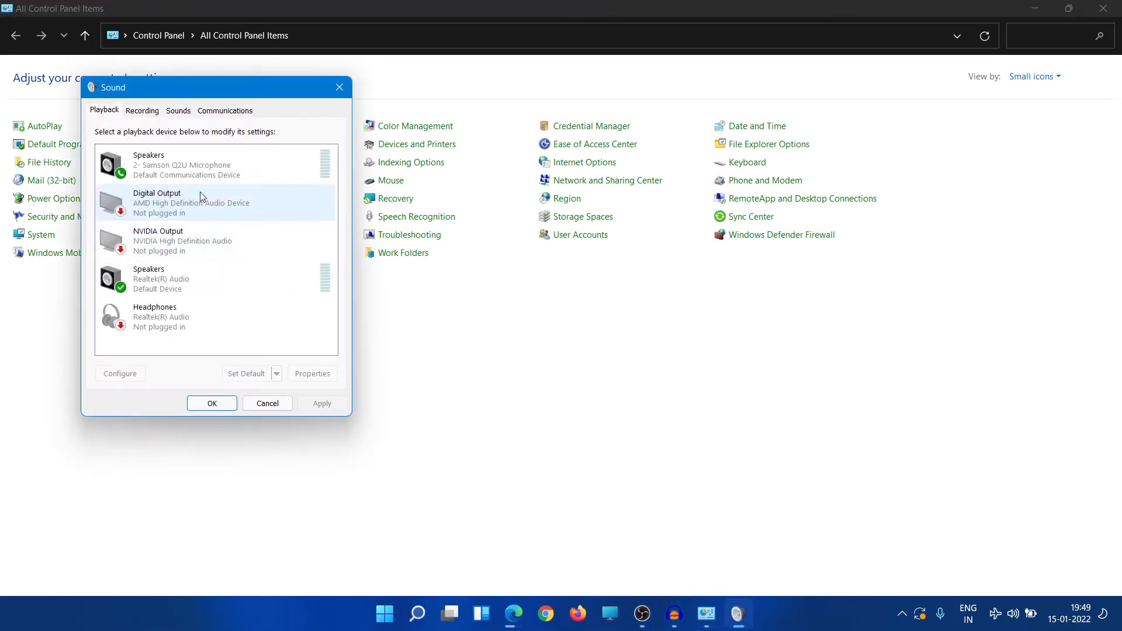
Show the Properties of the Samson Q2U microphone from the Recording device list.
{"action": "left_click", "coordinate": [143, 110]}
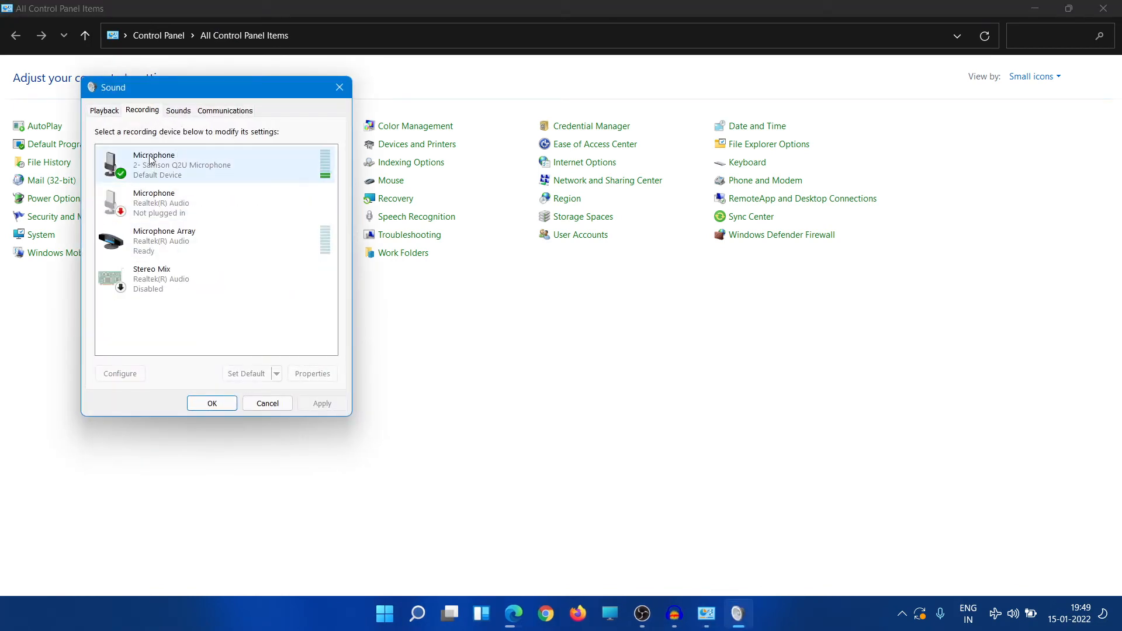
{"action": "right_click", "coordinate": [152, 163]}
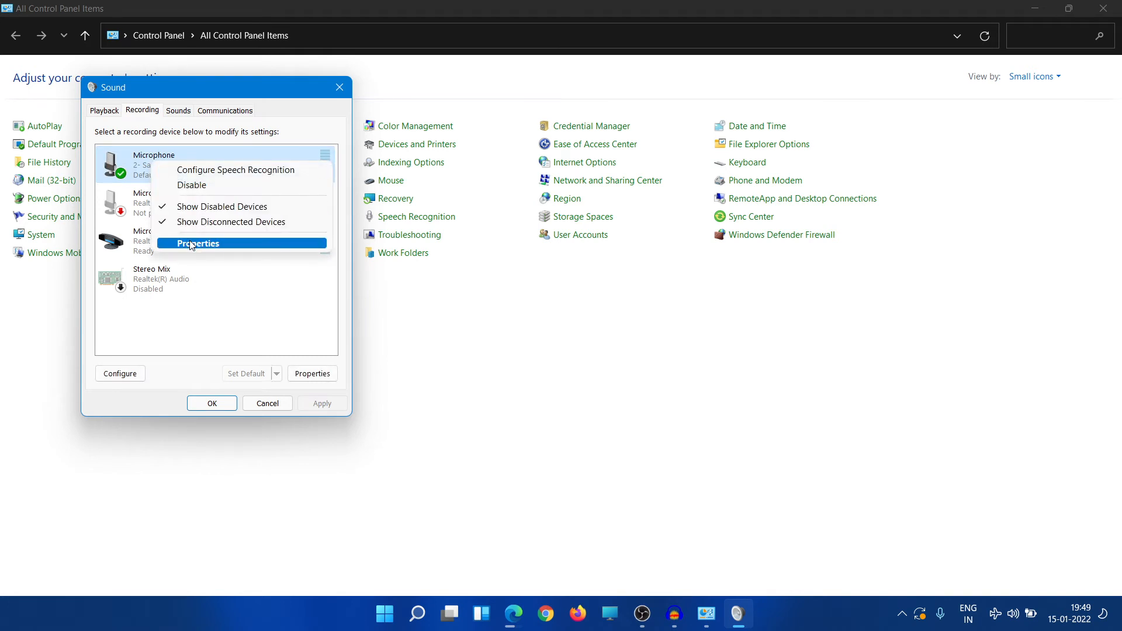
{"action": "left_click", "coordinate": [198, 243]}
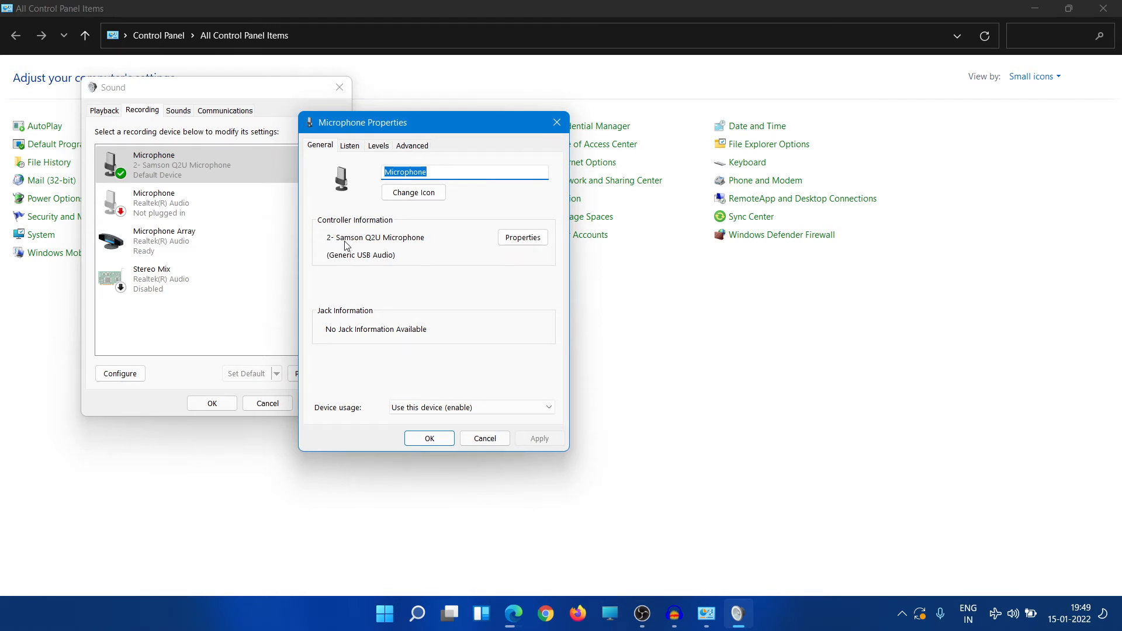
{"action": "mouse_move", "coordinate": [350, 156]}
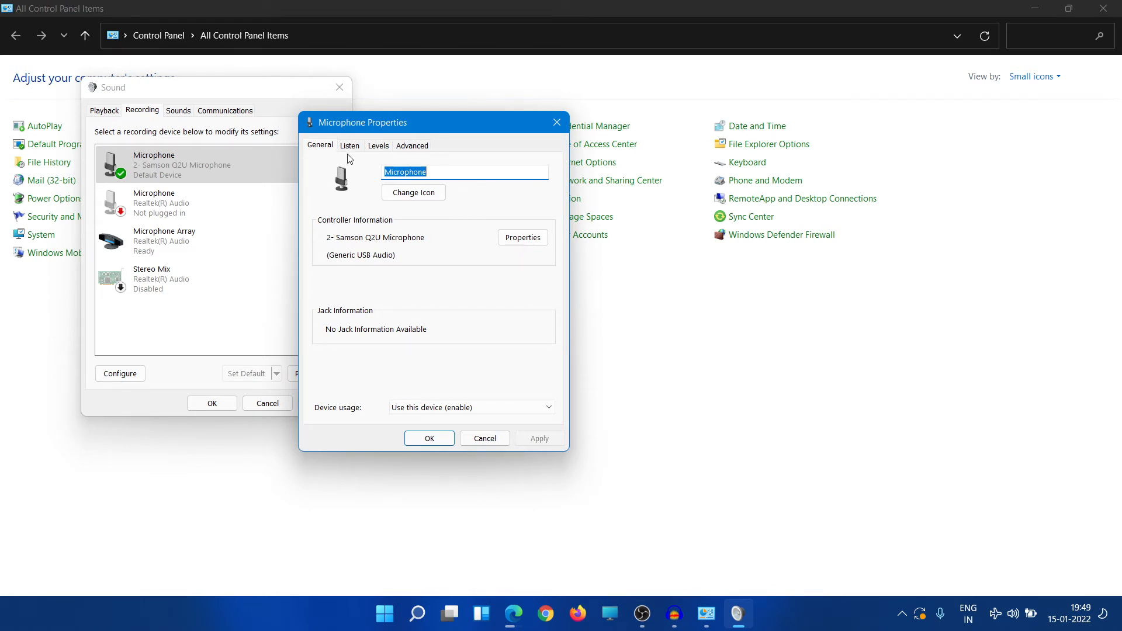
Confirm the Samson Q2U level is 100 and exclusive control is unchecked, then OK.
{"action": "left_click", "coordinate": [379, 145]}
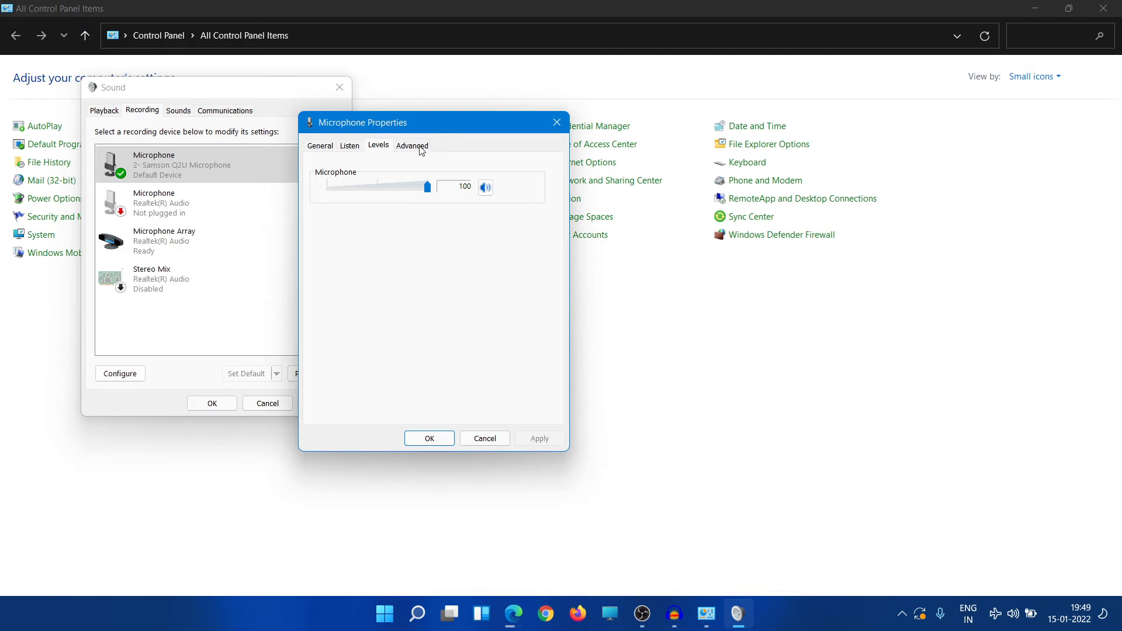
{"action": "left_click", "coordinate": [411, 145]}
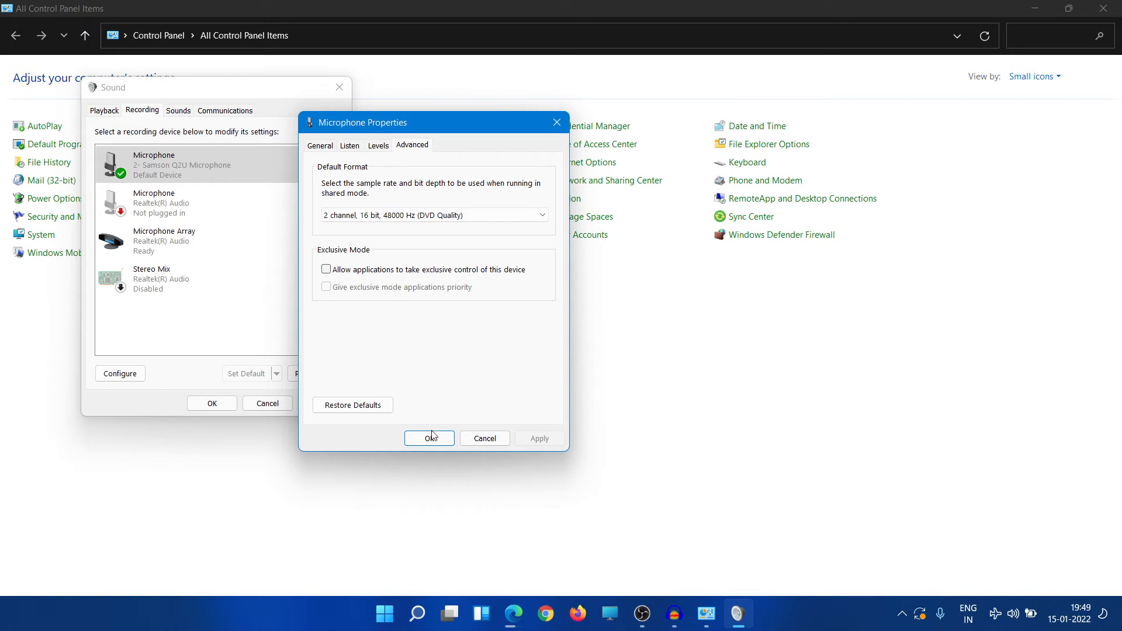
{"action": "left_click", "coordinate": [429, 438]}
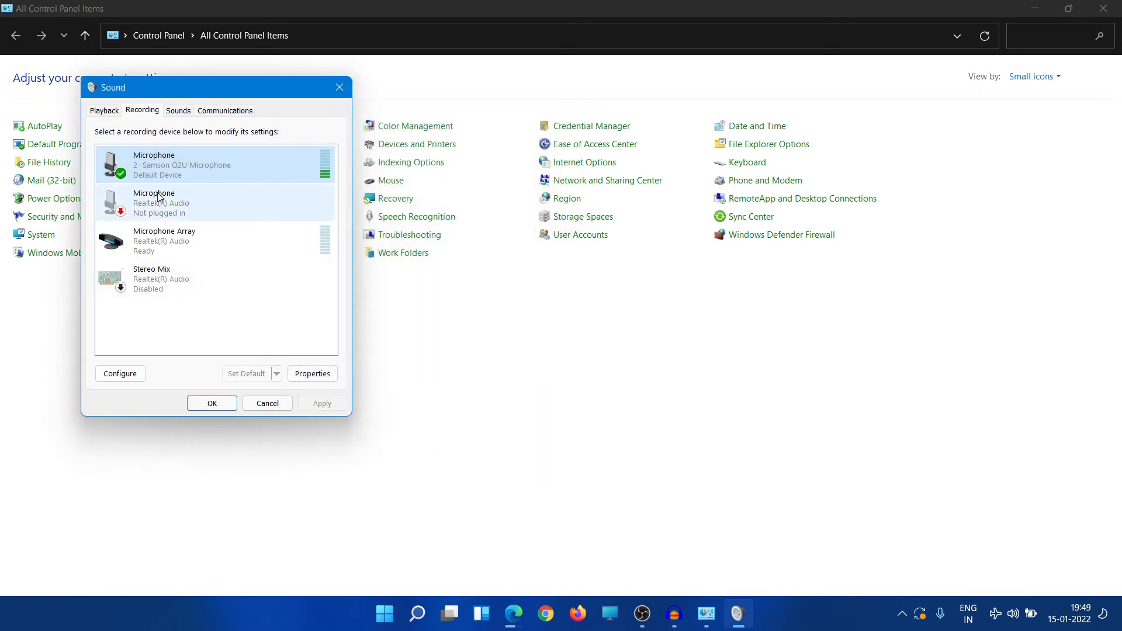
{"action": "mouse_move", "coordinate": [668, 604]}
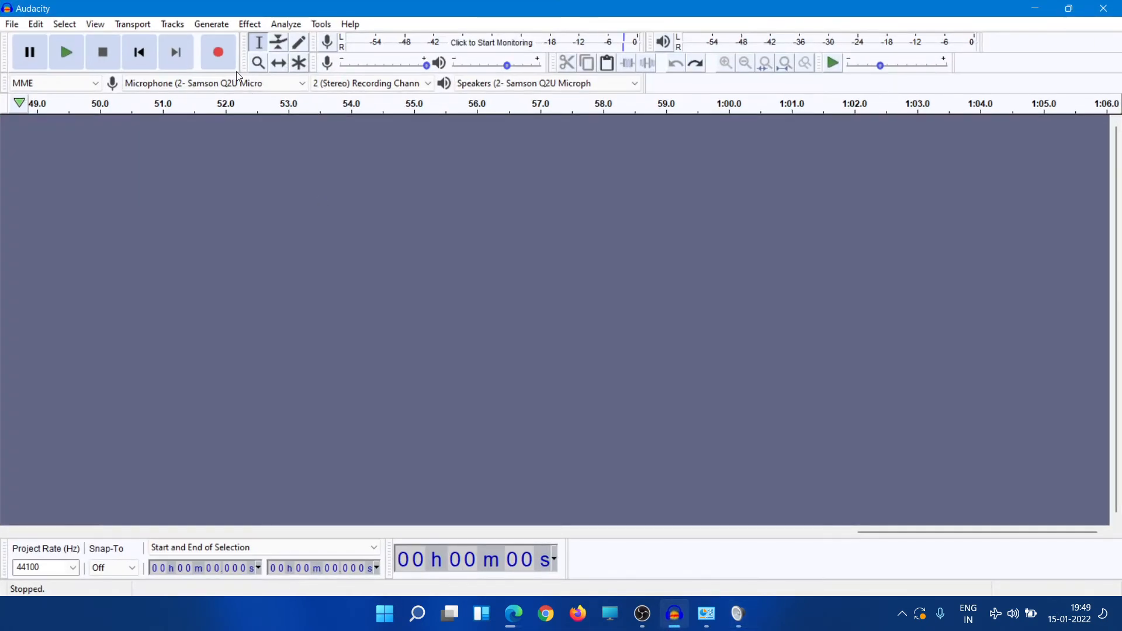
{"action": "left_click", "coordinate": [217, 52]}
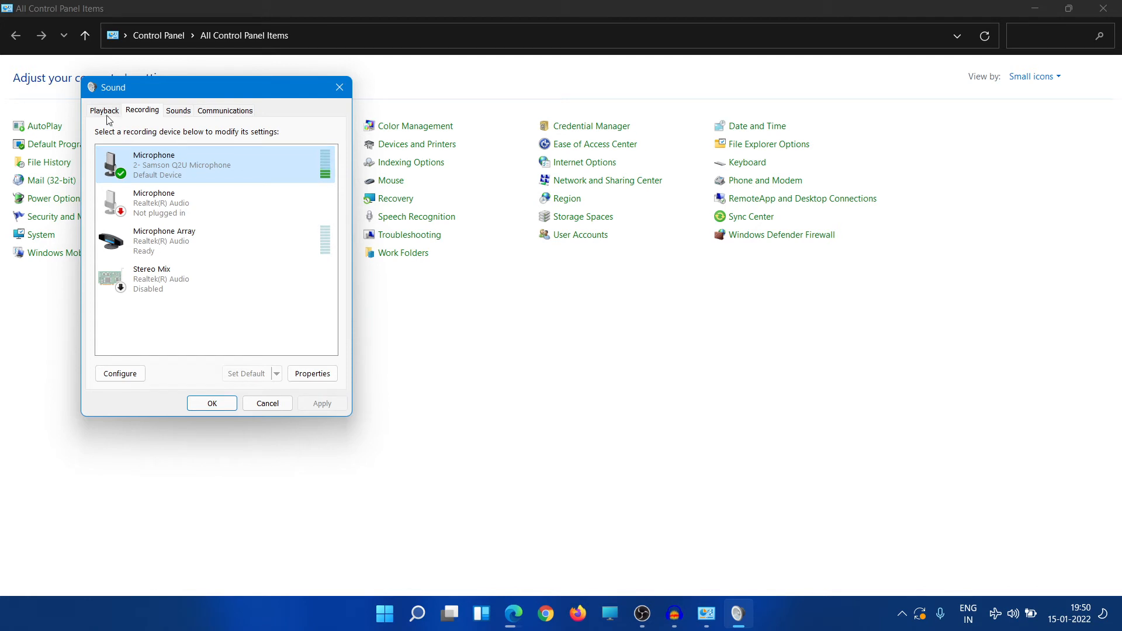
Show the Samson Q2U speakers' properties from the Playback list, Levels at 62.
{"action": "left_click", "coordinate": [104, 109]}
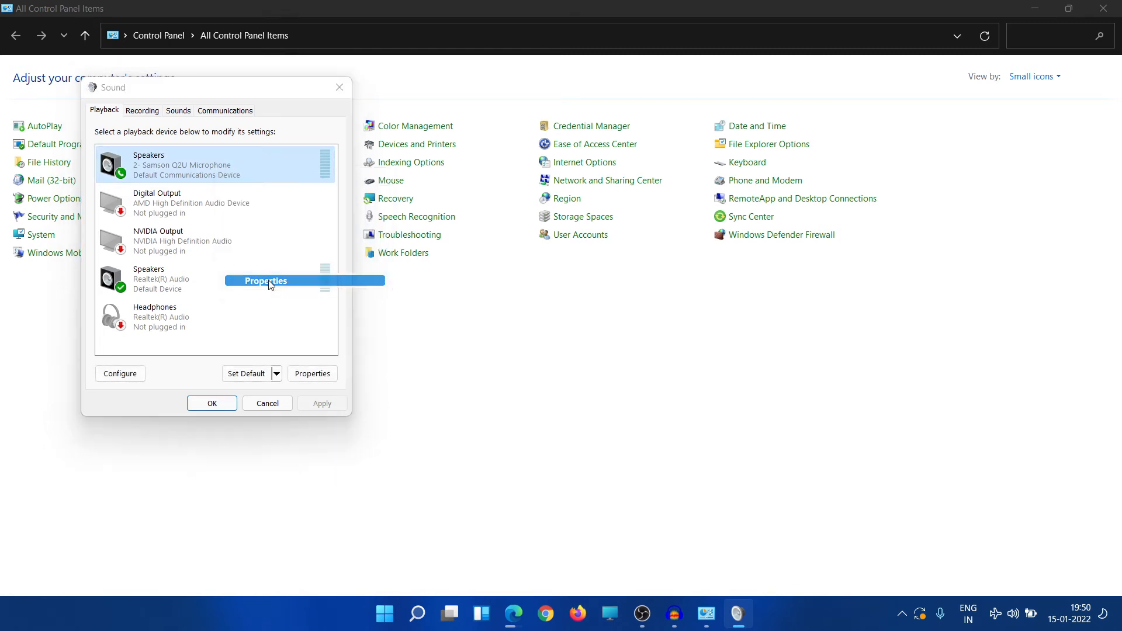
{"action": "left_click", "coordinate": [267, 281]}
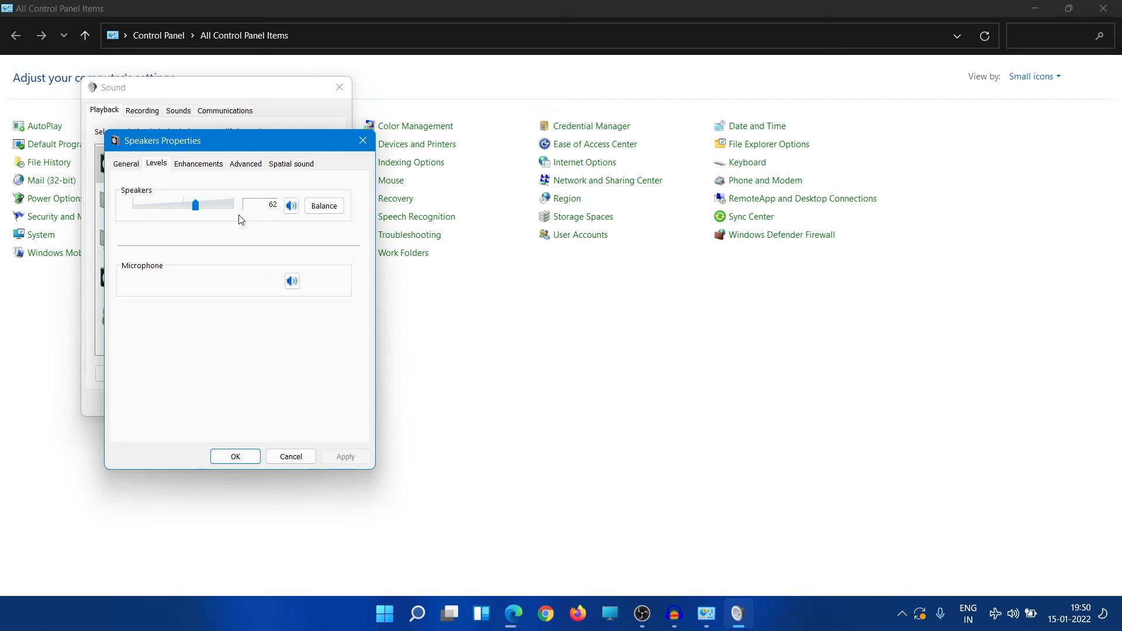
{"action": "mouse_move", "coordinate": [222, 252]}
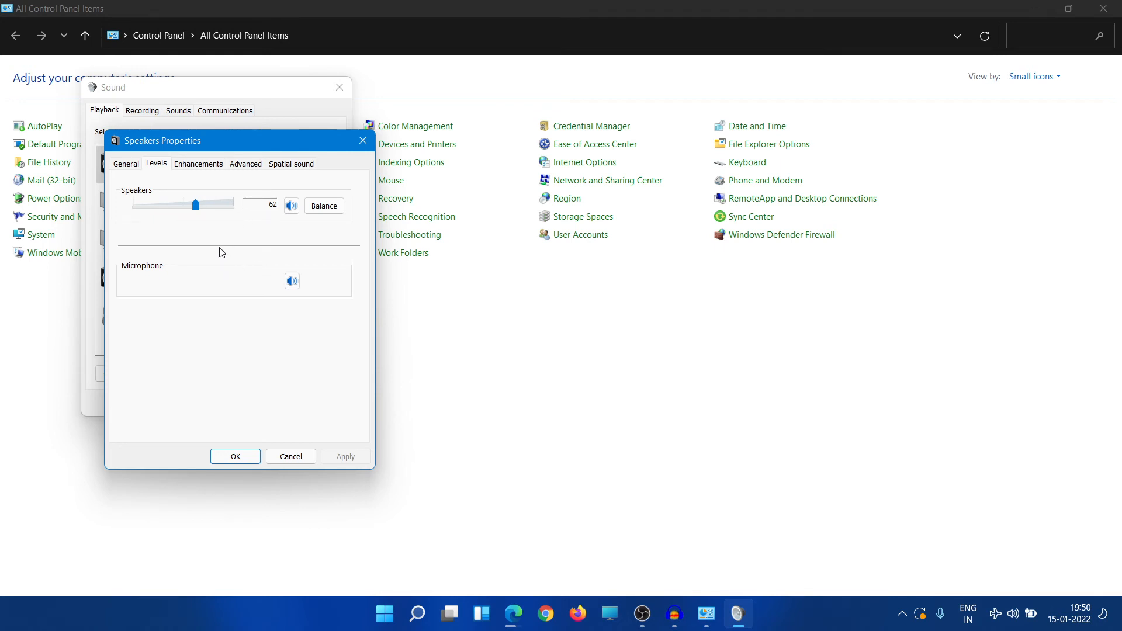
{"action": "mouse_move", "coordinate": [273, 245]}
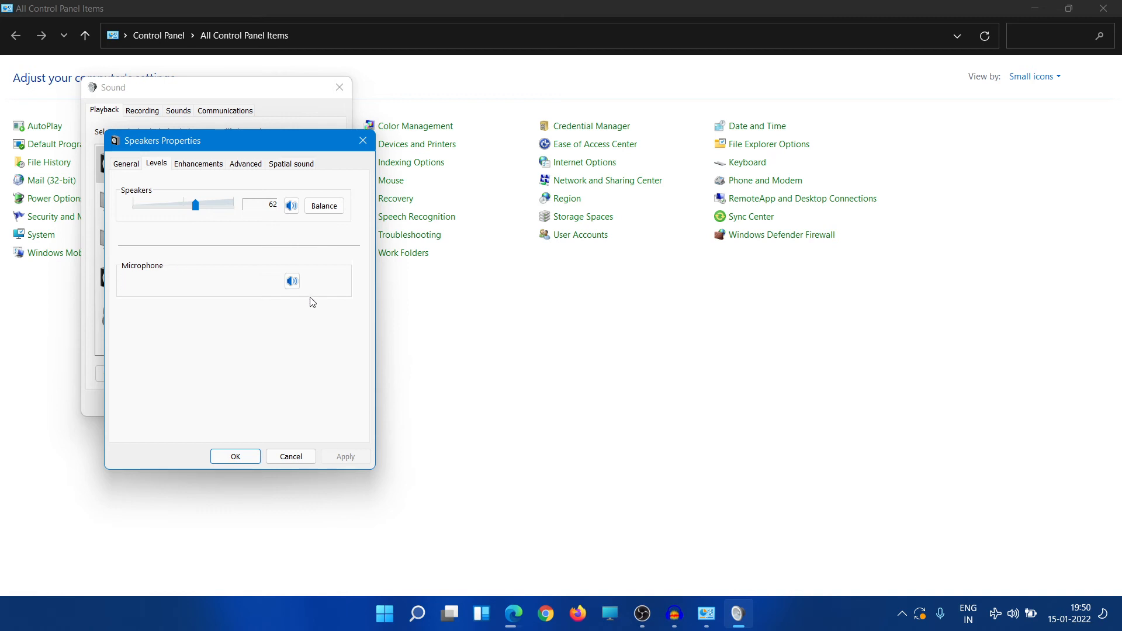
{"action": "left_click", "coordinate": [292, 282]}
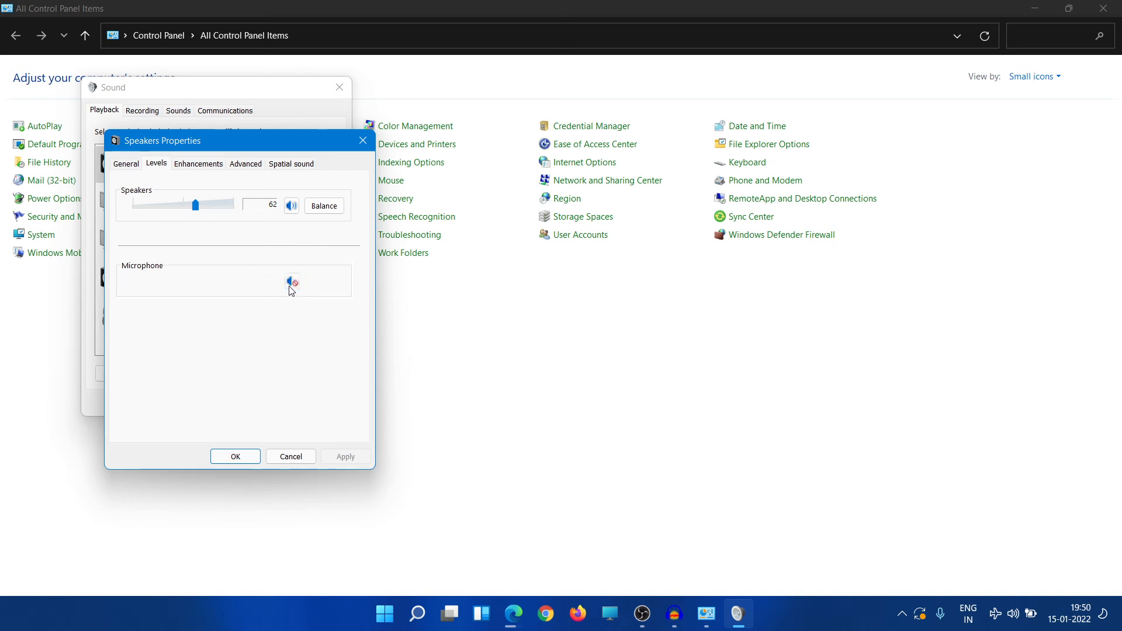
{"action": "left_click", "coordinate": [291, 281]}
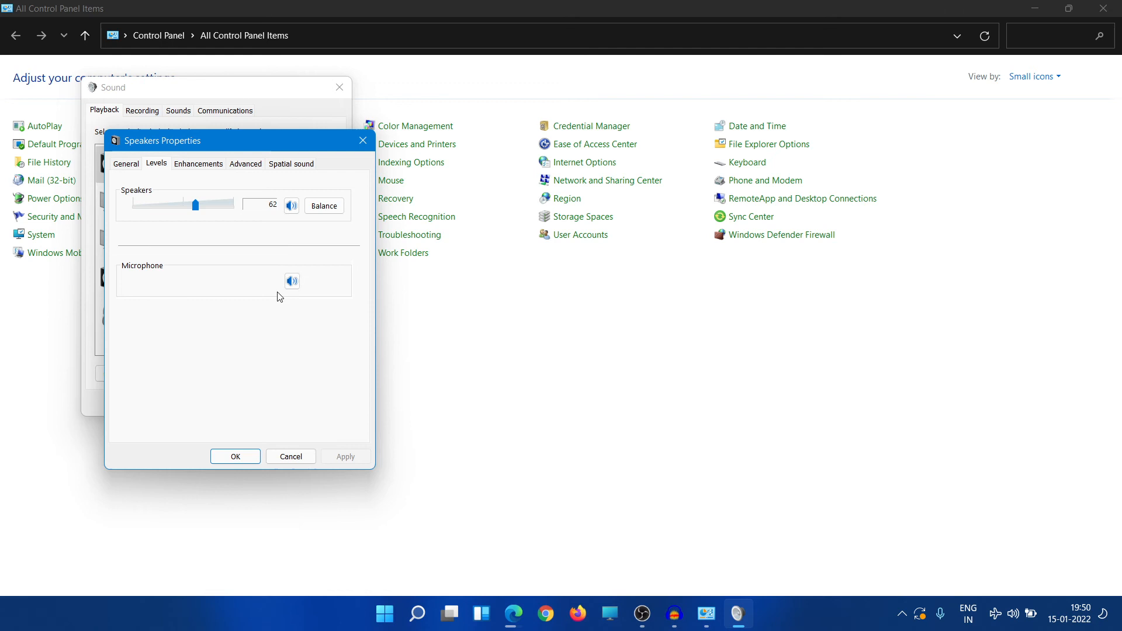
{"action": "mouse_move", "coordinate": [278, 272]}
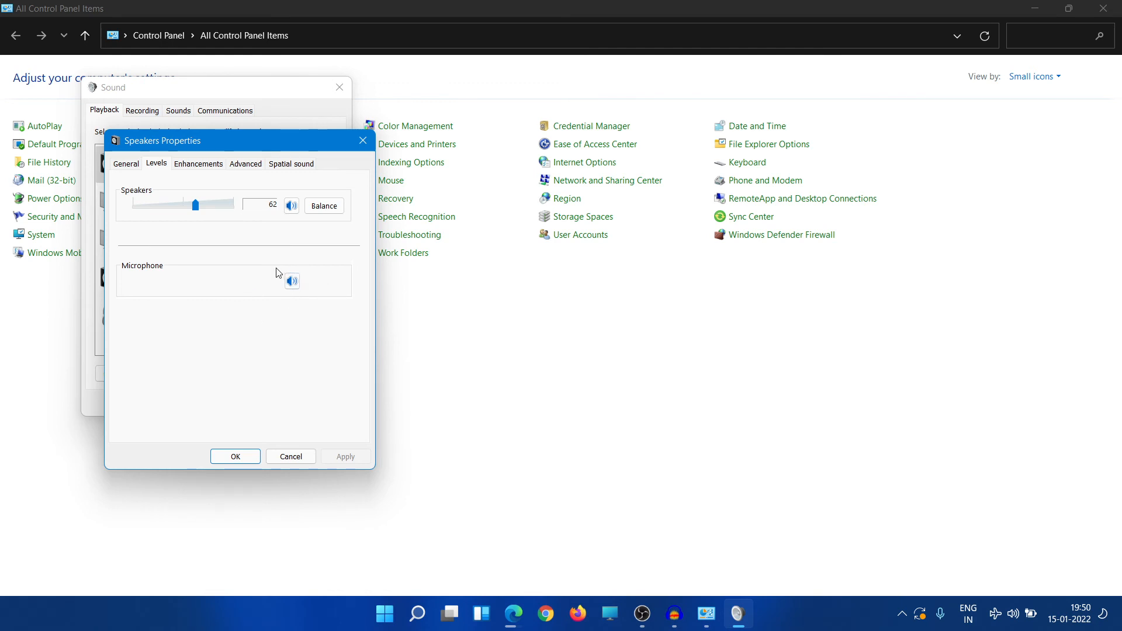
{"action": "mouse_move", "coordinate": [304, 257]}
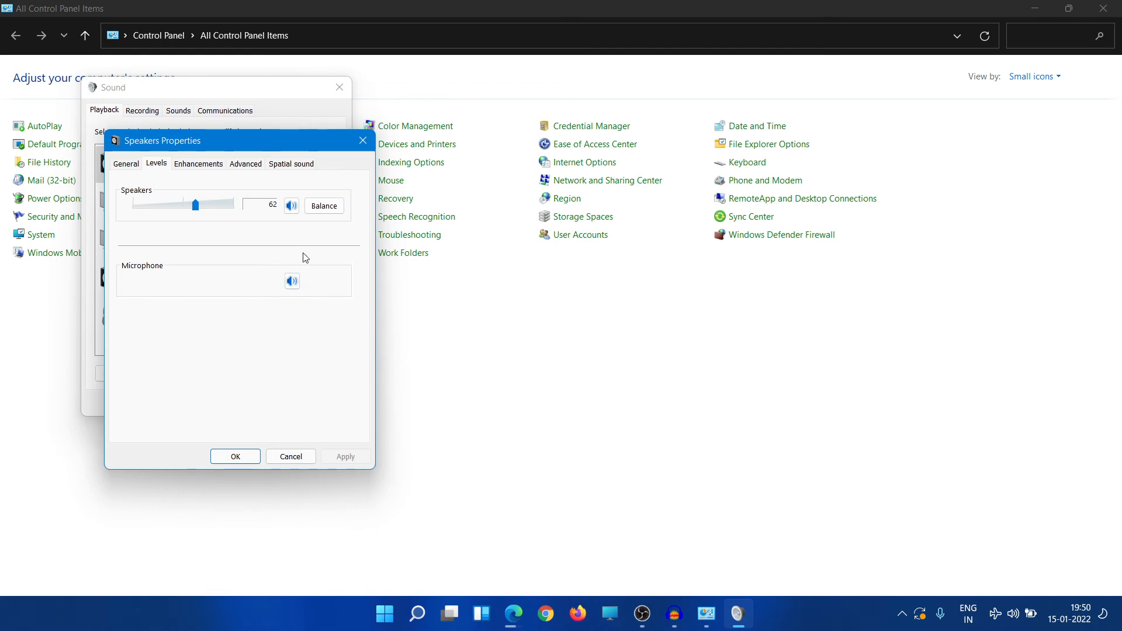
{"action": "mouse_move", "coordinate": [287, 256]}
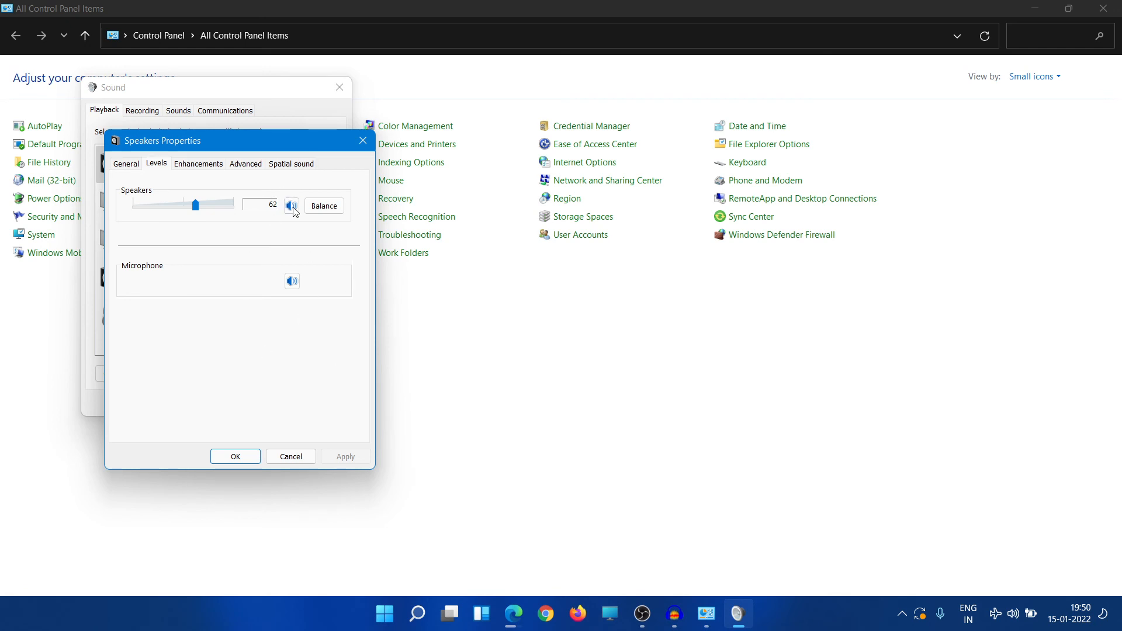
Review the speakers' Advanced and General info, then OK out of Sound and close Control Panel.
{"action": "left_click", "coordinate": [246, 164]}
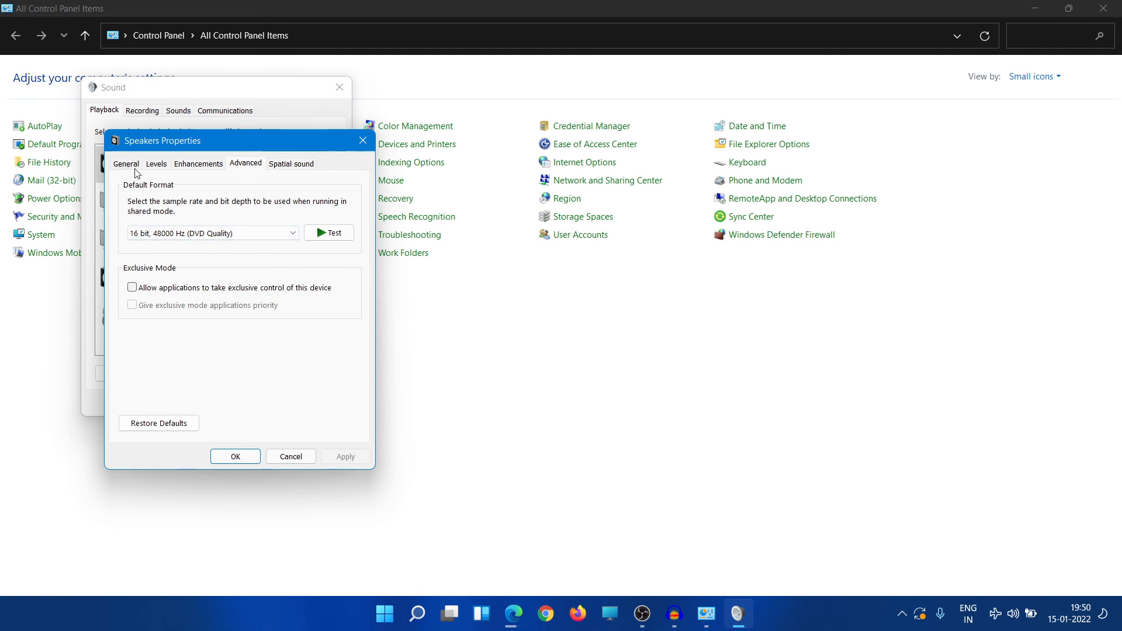
{"action": "left_click", "coordinate": [126, 163]}
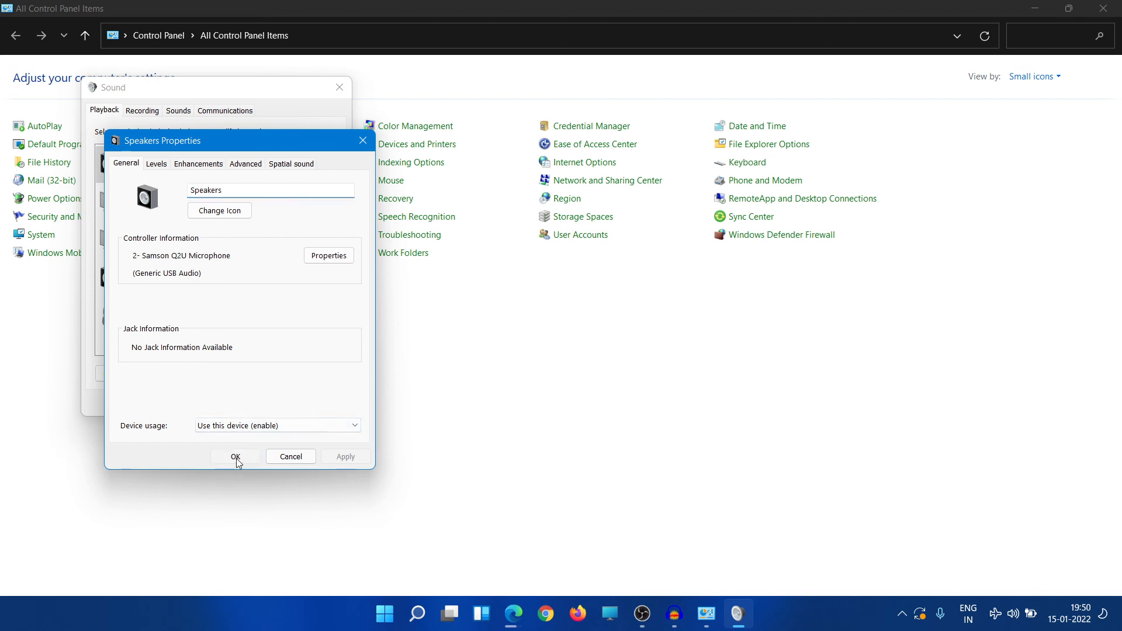
{"action": "left_click", "coordinate": [236, 456]}
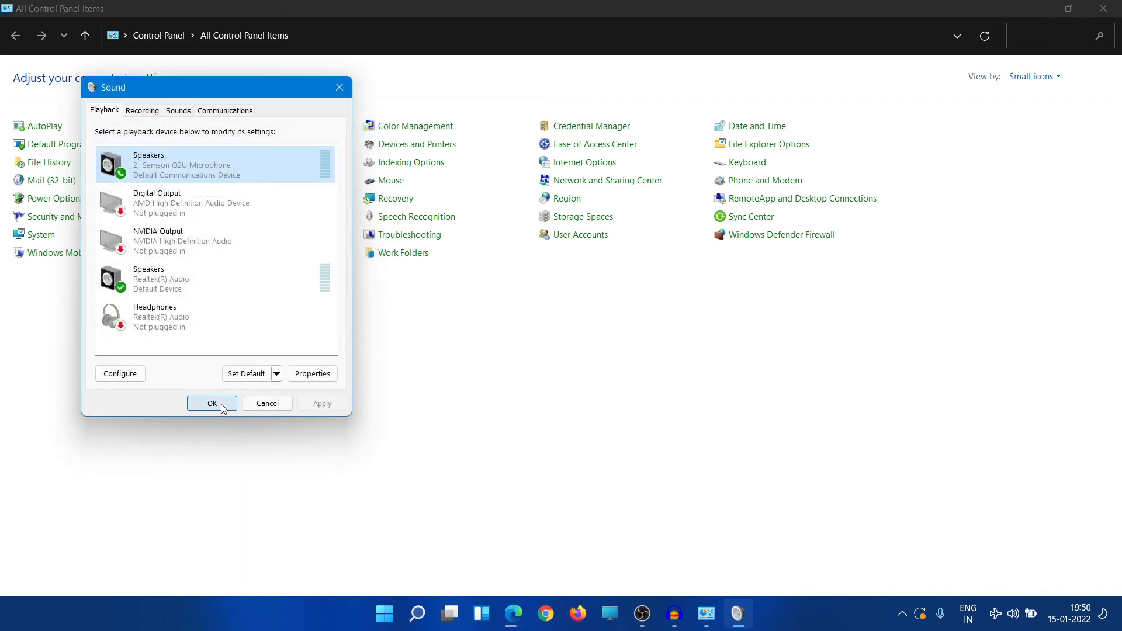
{"action": "left_click", "coordinate": [213, 404]}
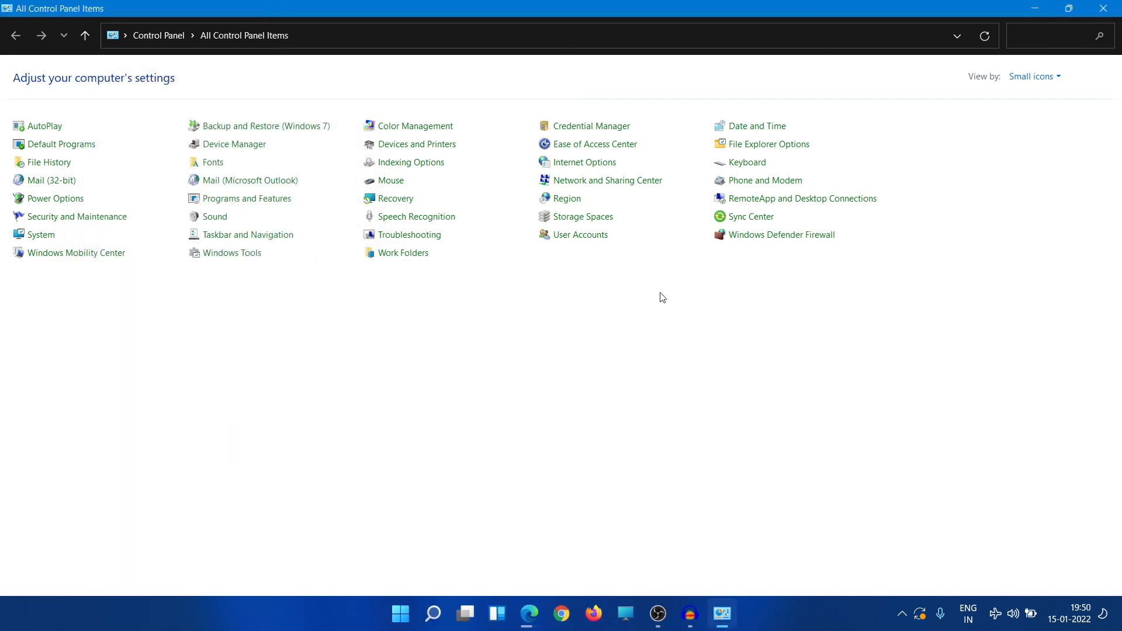
{"action": "left_click", "coordinate": [1101, 7]}
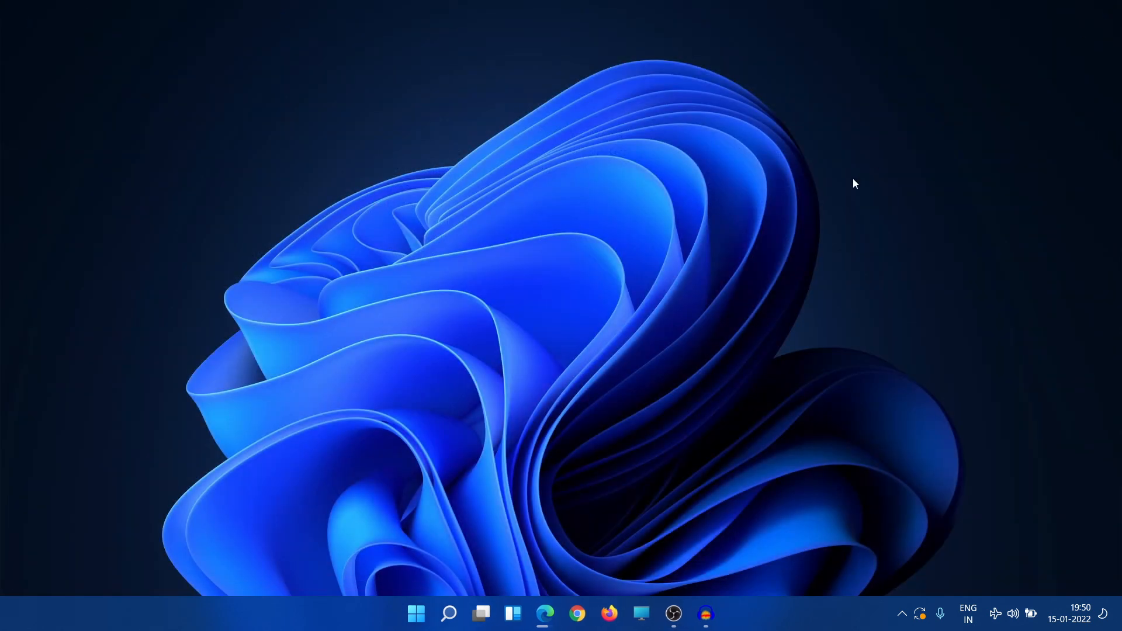